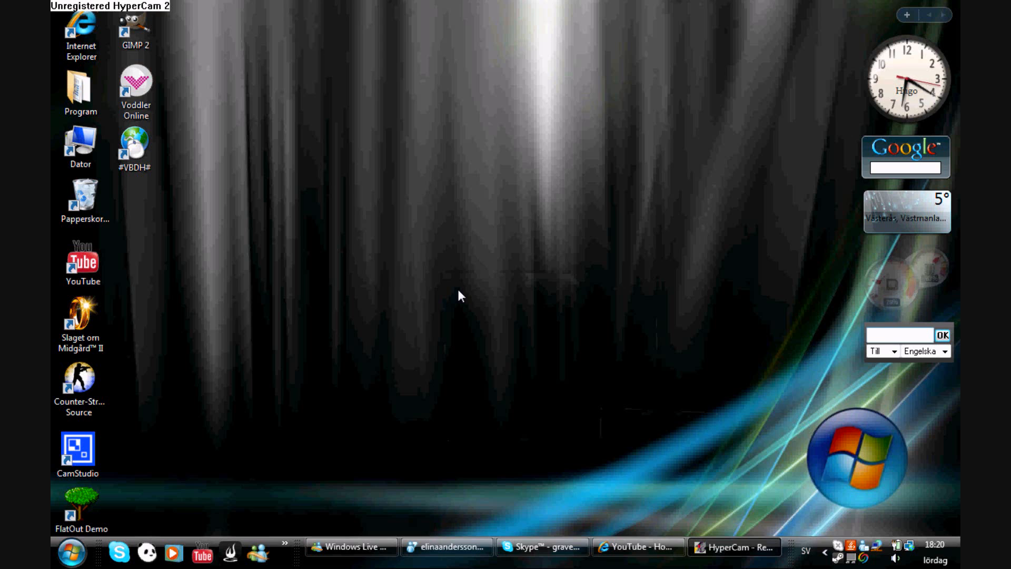
Step: Open the Run (Kör) dialog from the Start menu
click(900, 336)
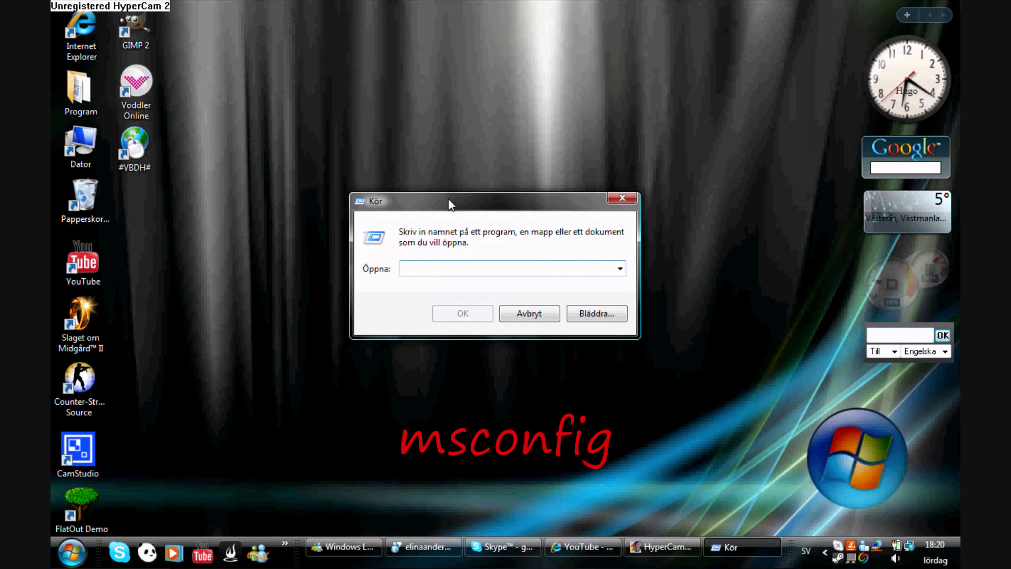
Step: Run msconfig to launch the System Configuration window
text(msconfig)
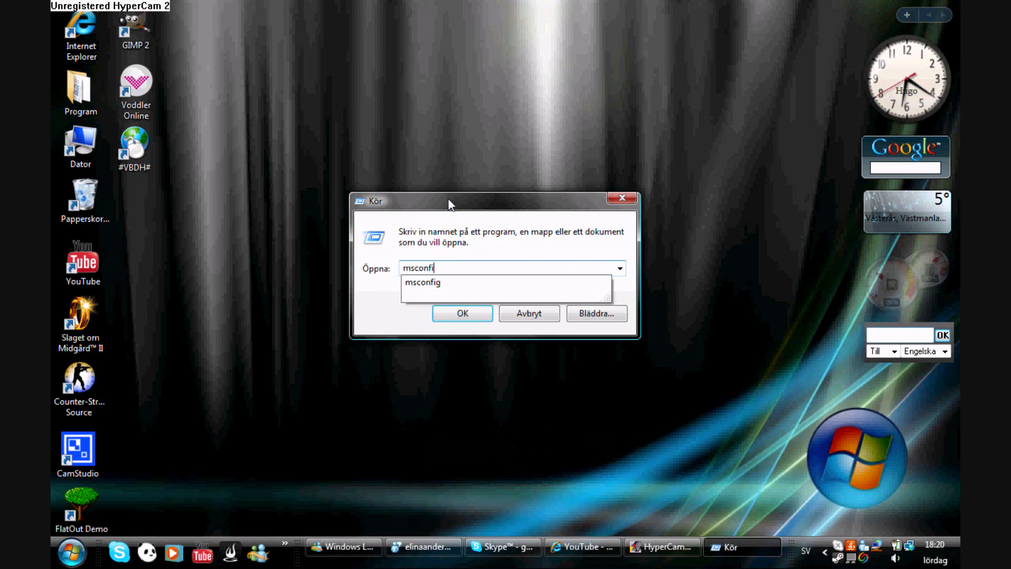
click(462, 314)
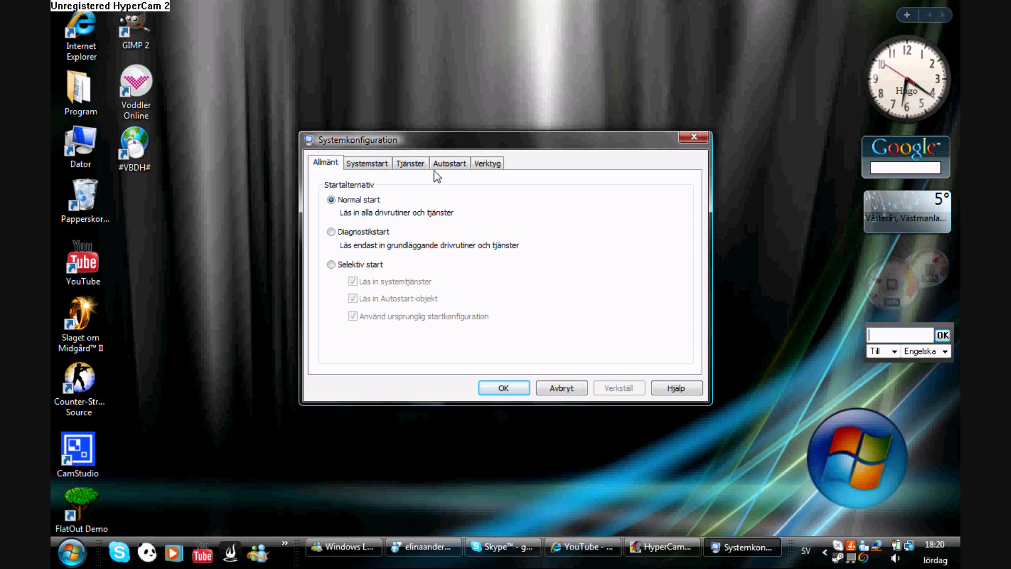
Step: Browse the Autostart startup items, then the Tjänster services list
click(449, 163)
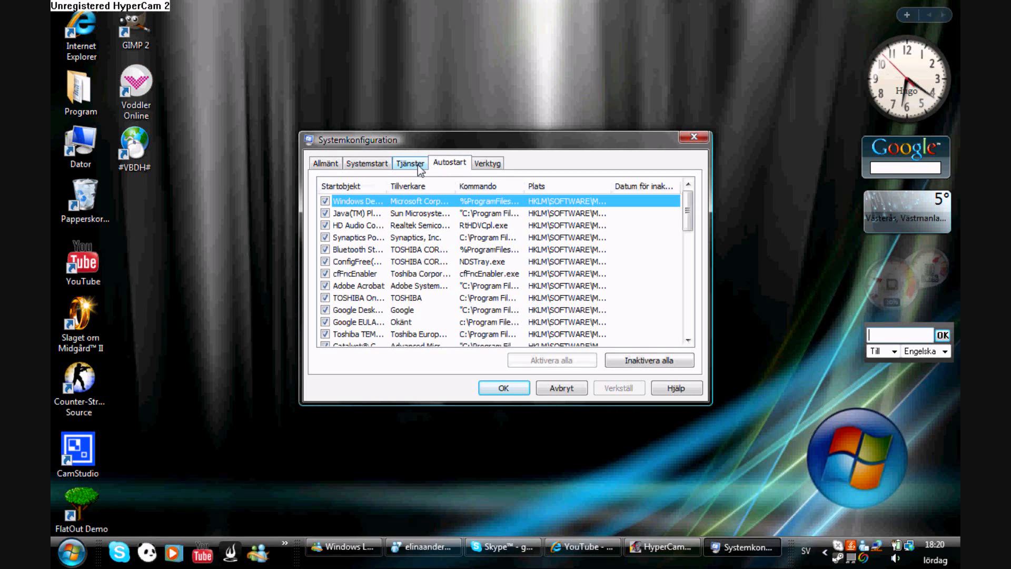
mouse_move(359, 201)
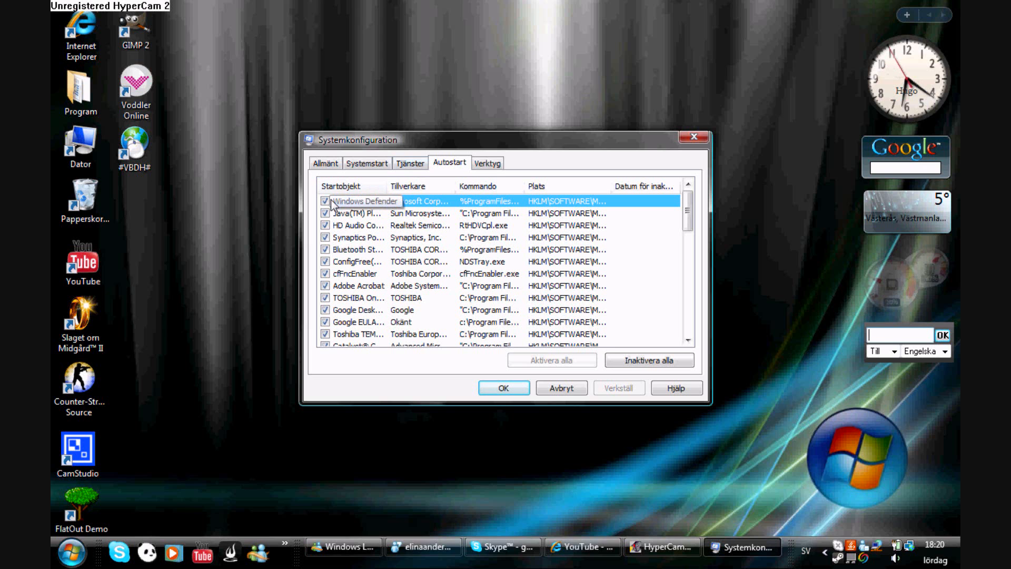
scroll(down, 3)
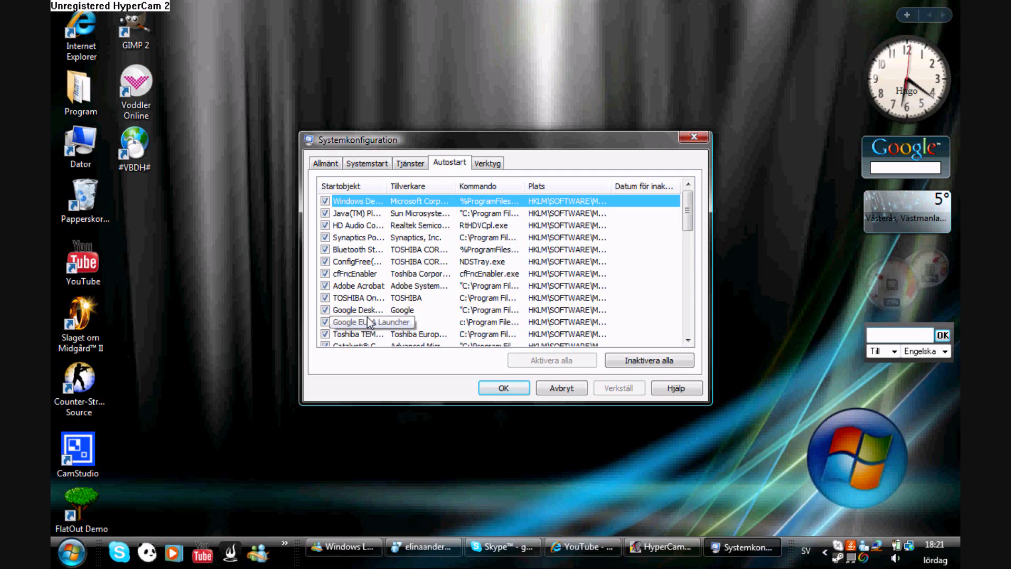
mouse_move(367, 289)
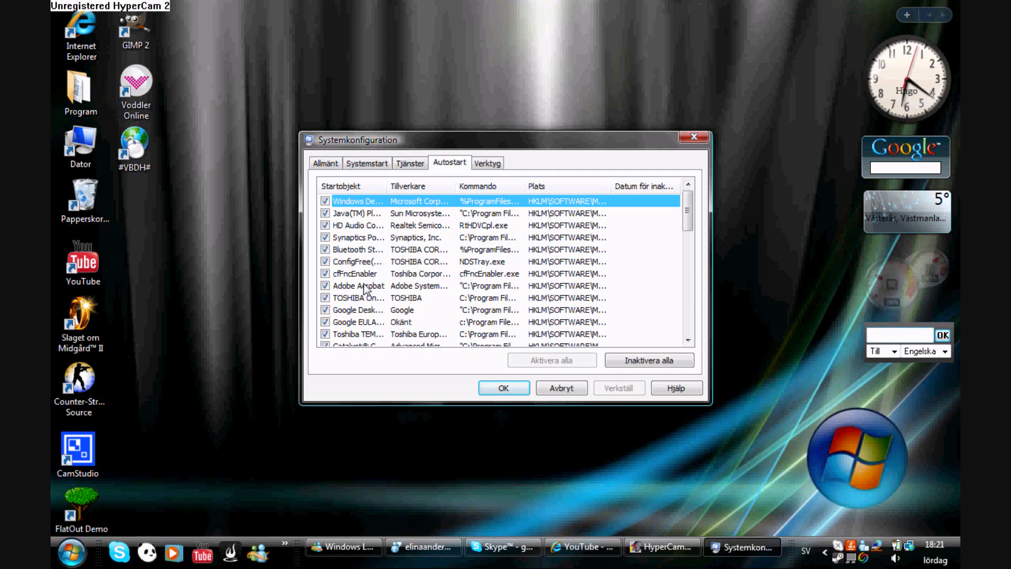
mouse_move(358, 250)
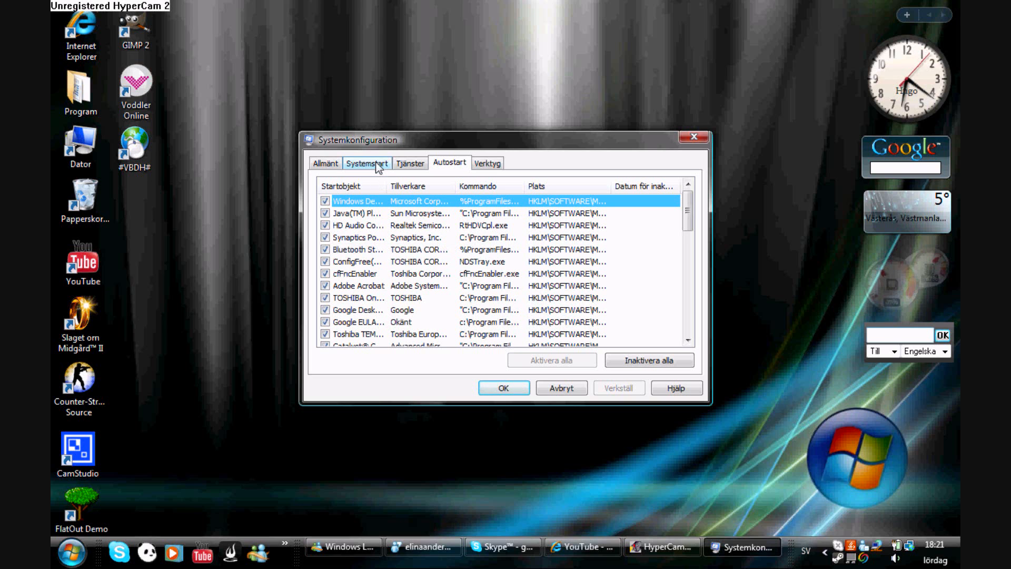
click(409, 163)
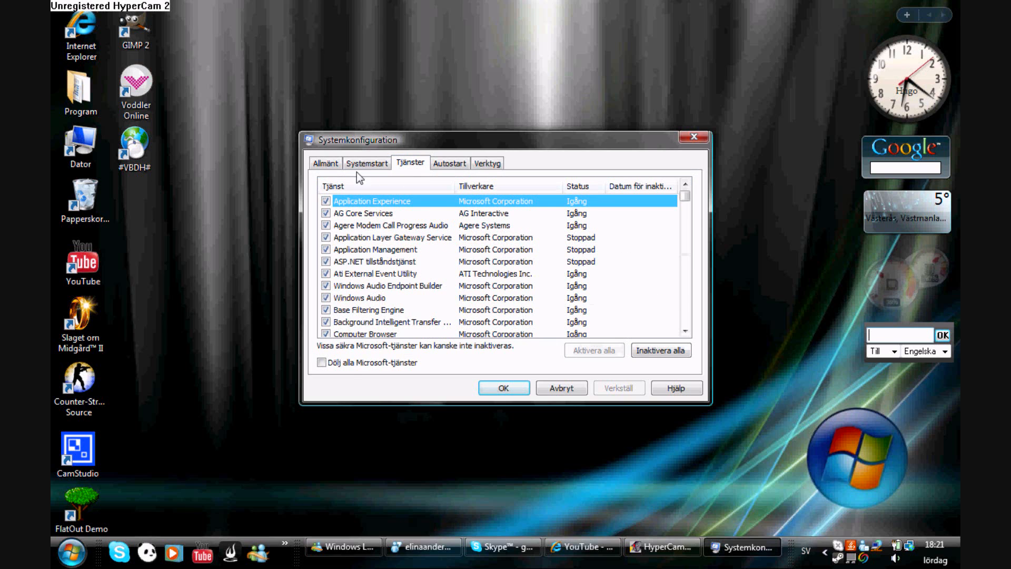
click(487, 163)
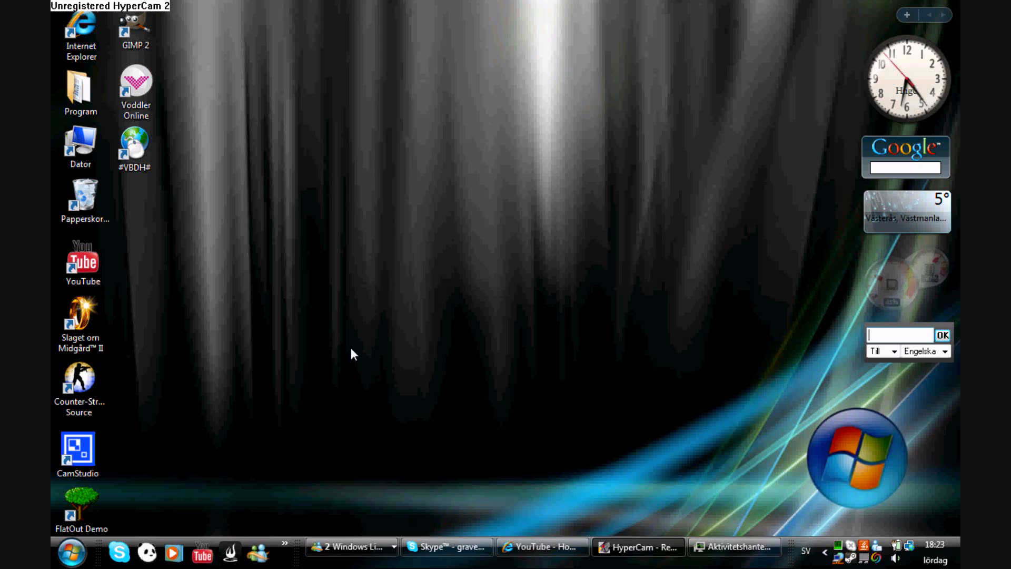
Step: Restore Task Manager (Aktivitetshanteraren) from the taskbar
click(734, 546)
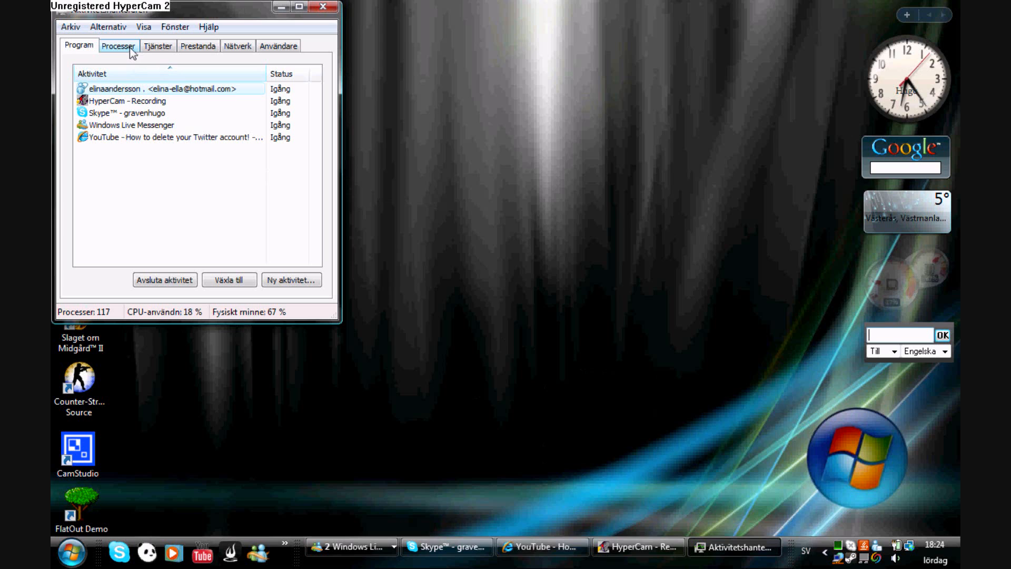
mouse_move(164, 280)
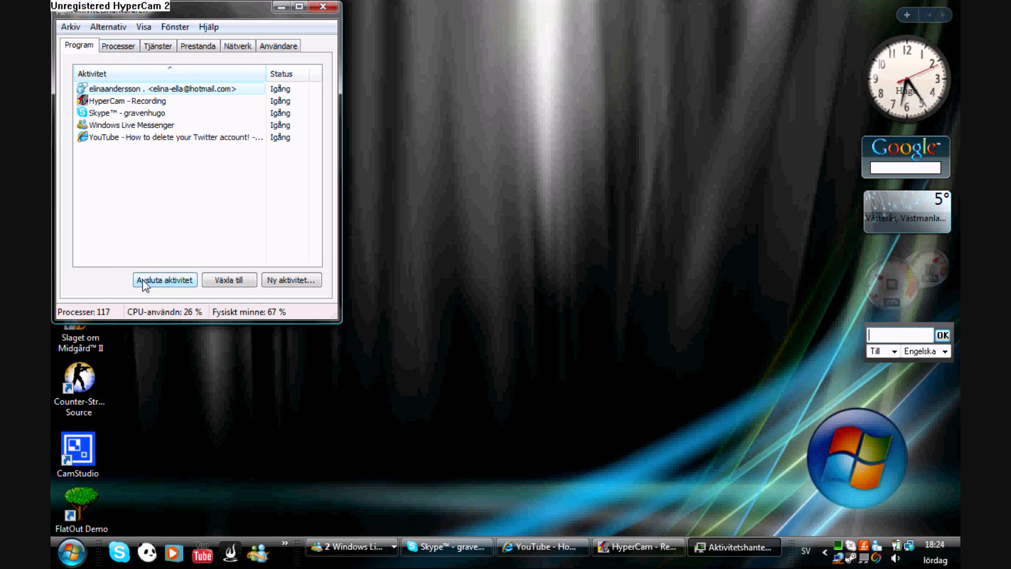
mouse_move(152, 138)
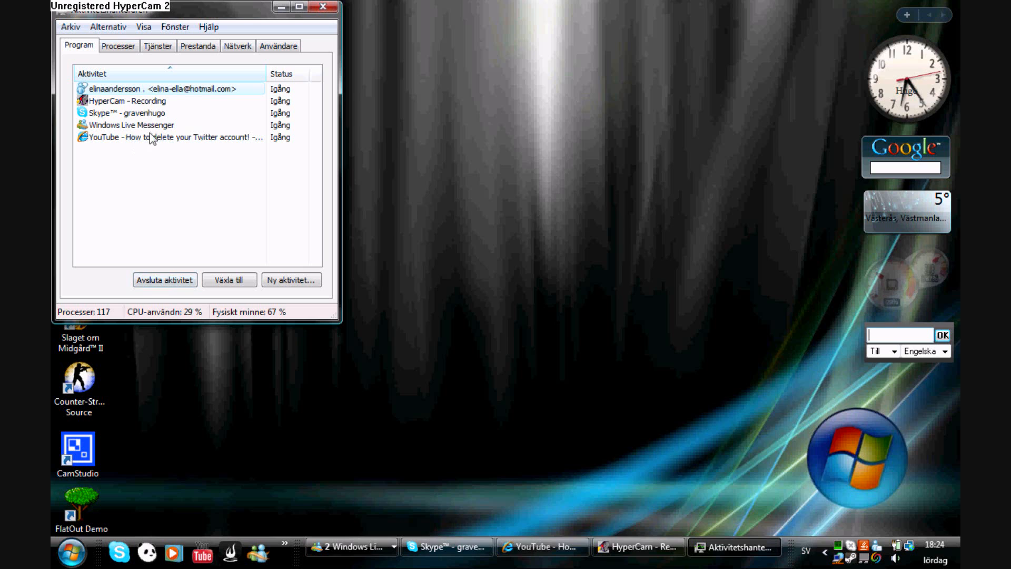
Step: End the YouTube task with Avsluta aktivitet, close Task Manager, and open Kontrollpanelen
click(131, 125)
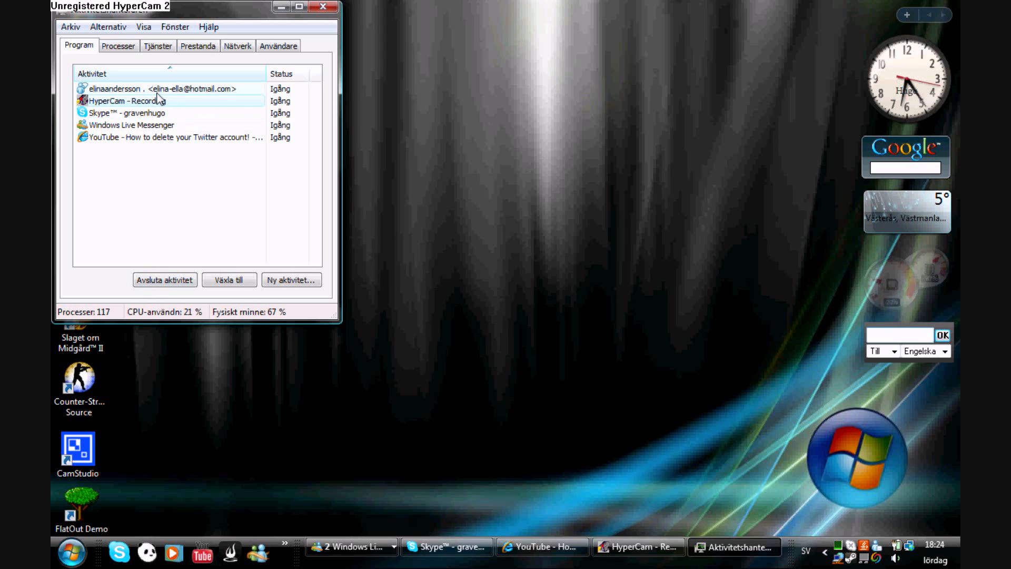
mouse_move(169, 137)
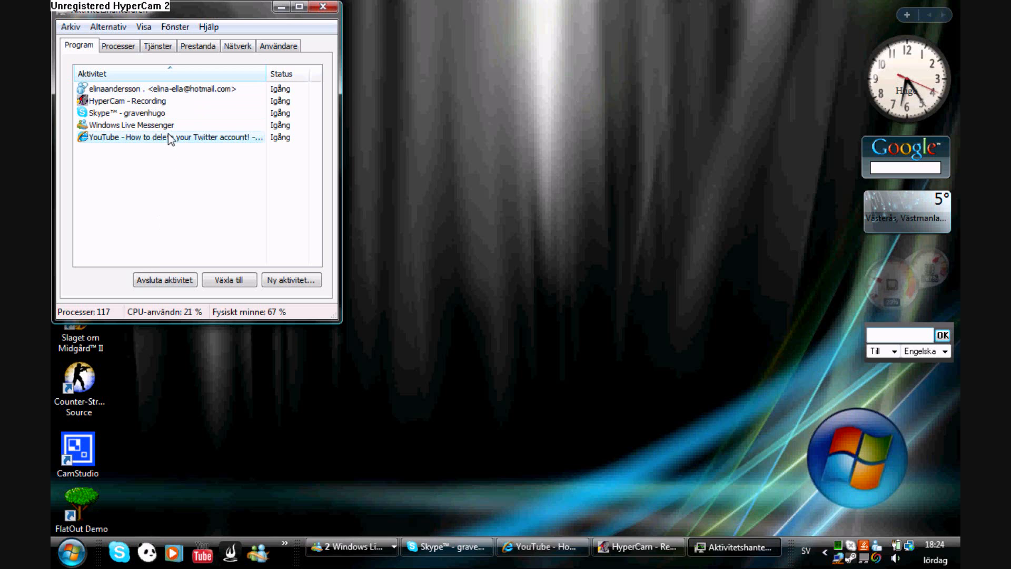
mouse_move(164, 280)
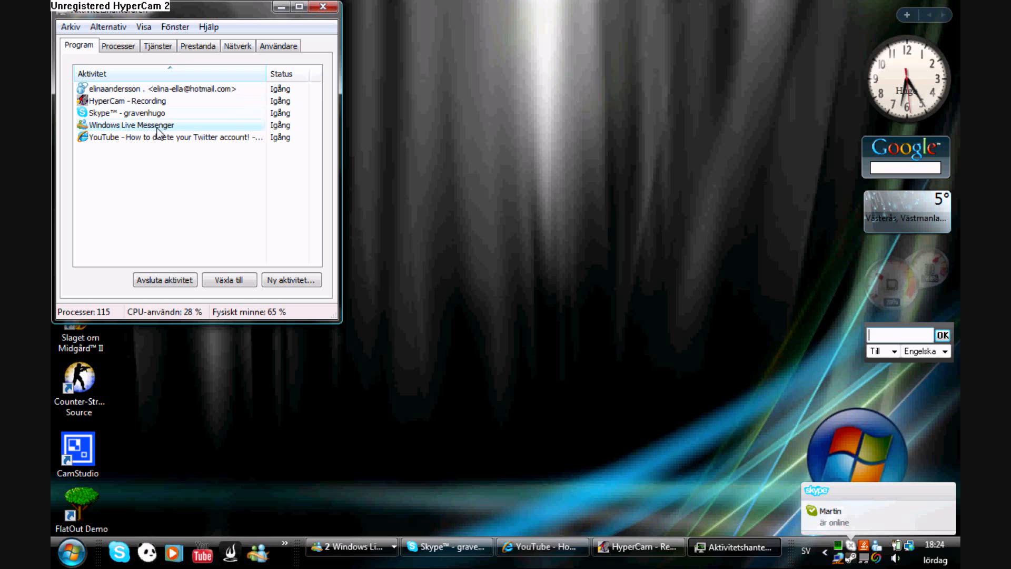
mouse_move(179, 298)
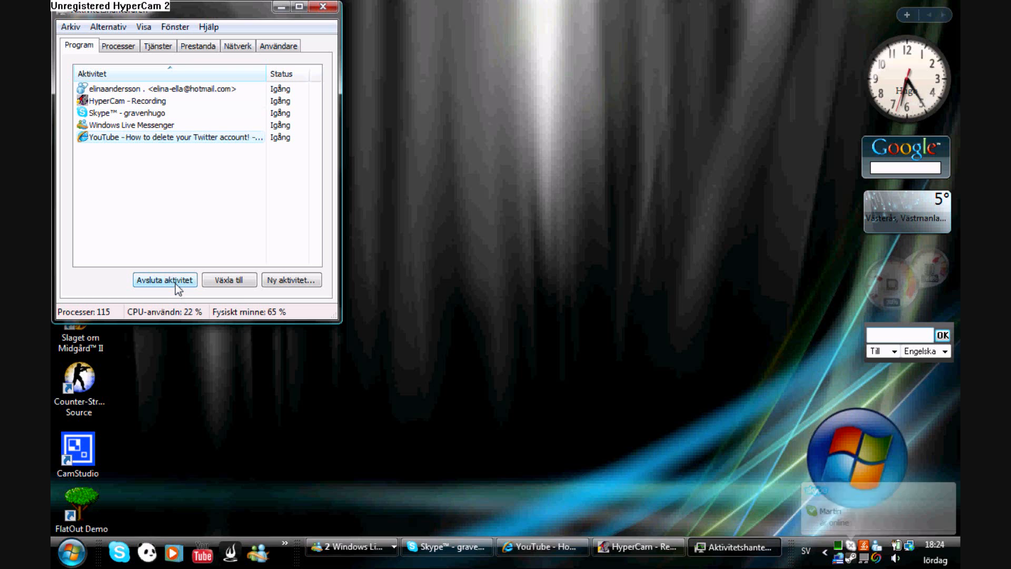
click(164, 280)
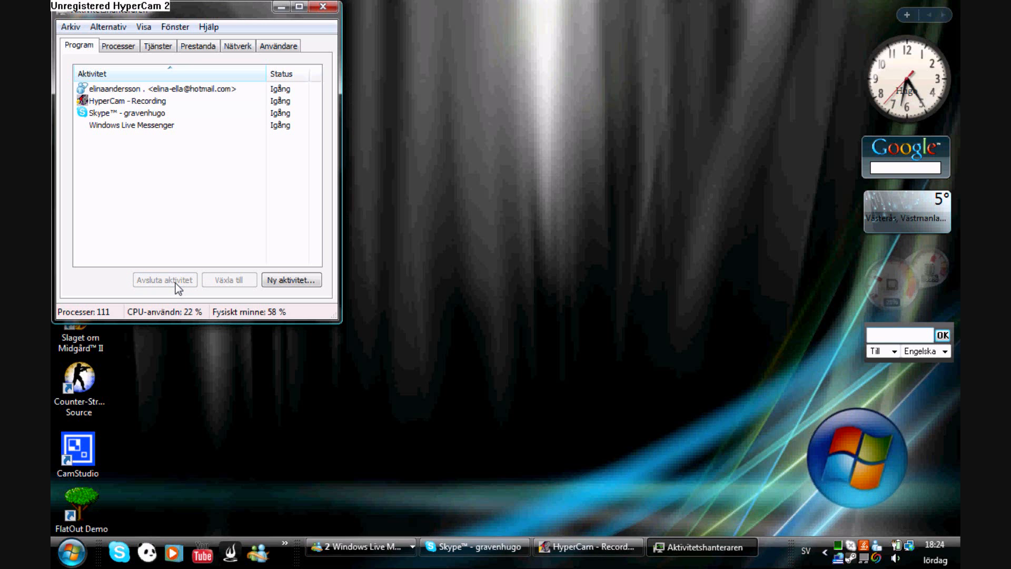
click(331, 7)
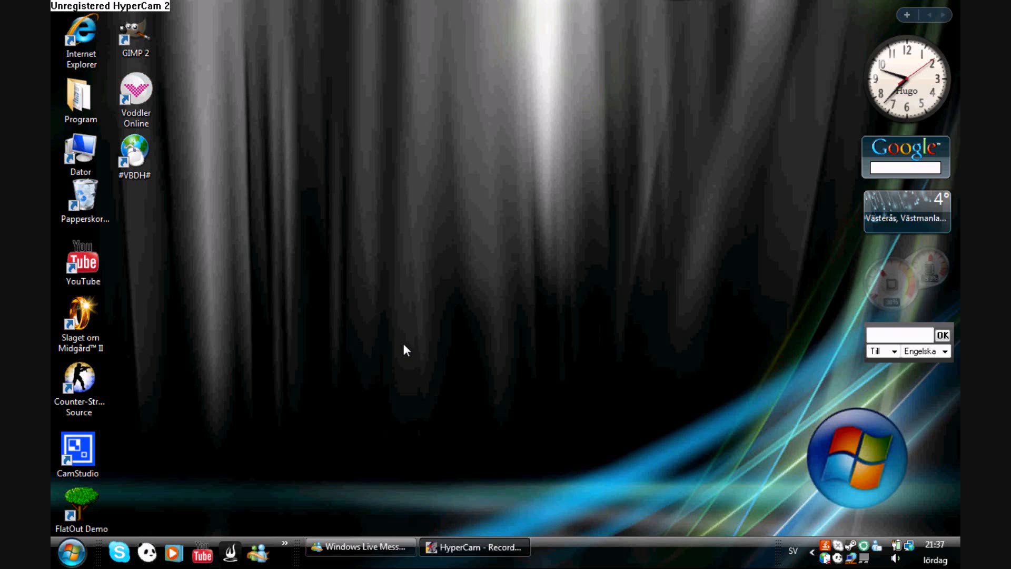
click(70, 552)
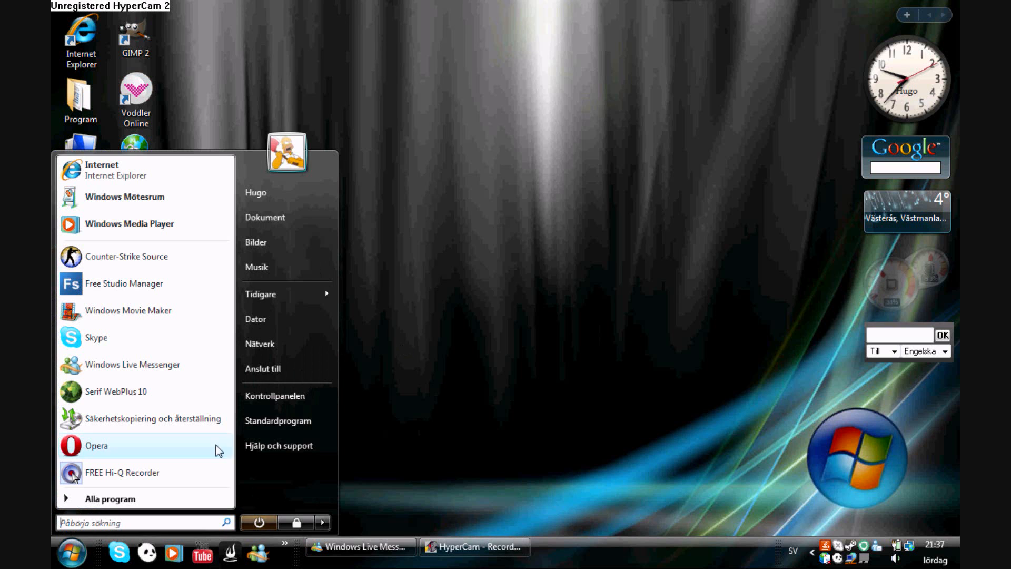
click(255, 319)
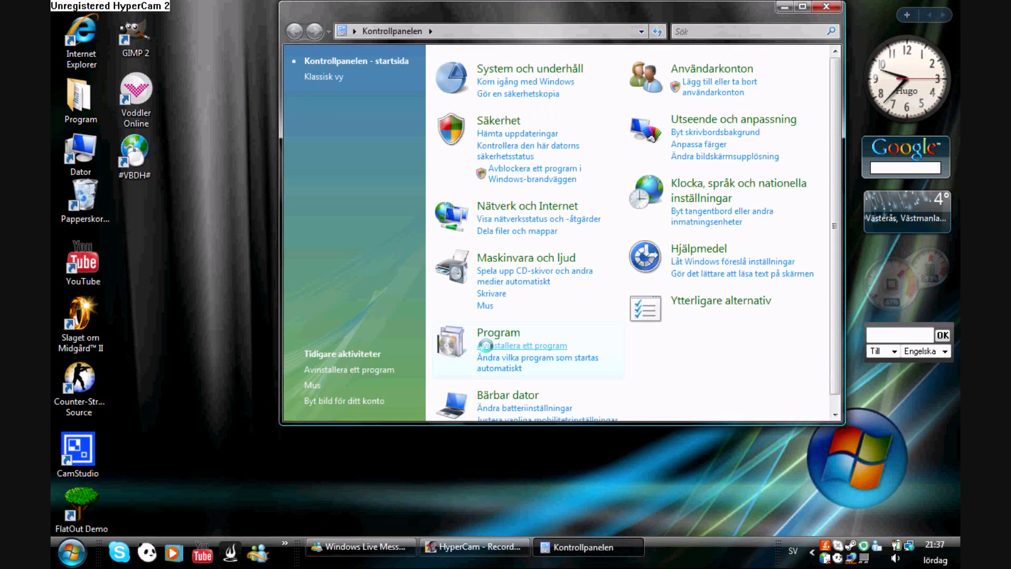
click(498, 346)
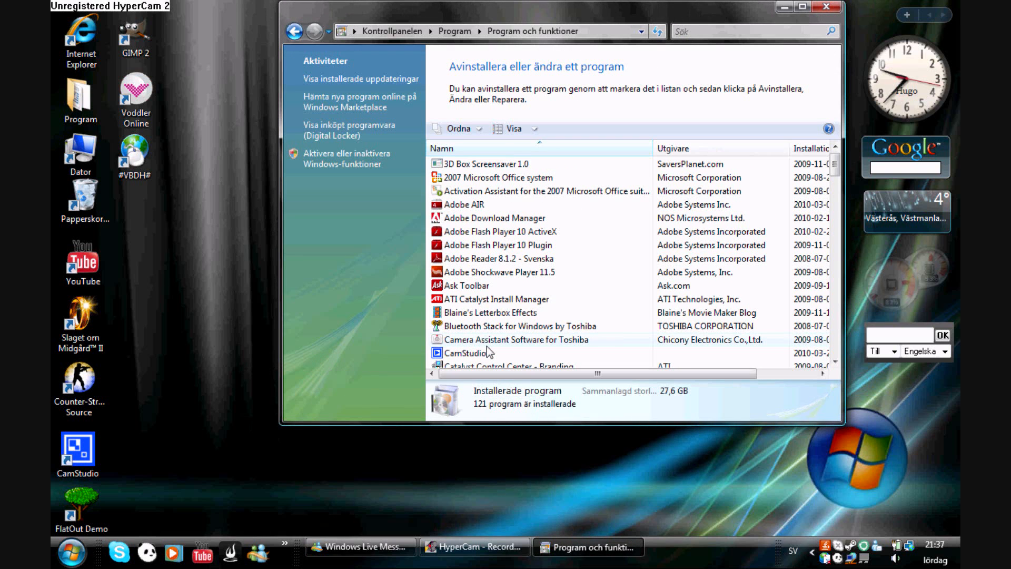
mouse_move(521, 304)
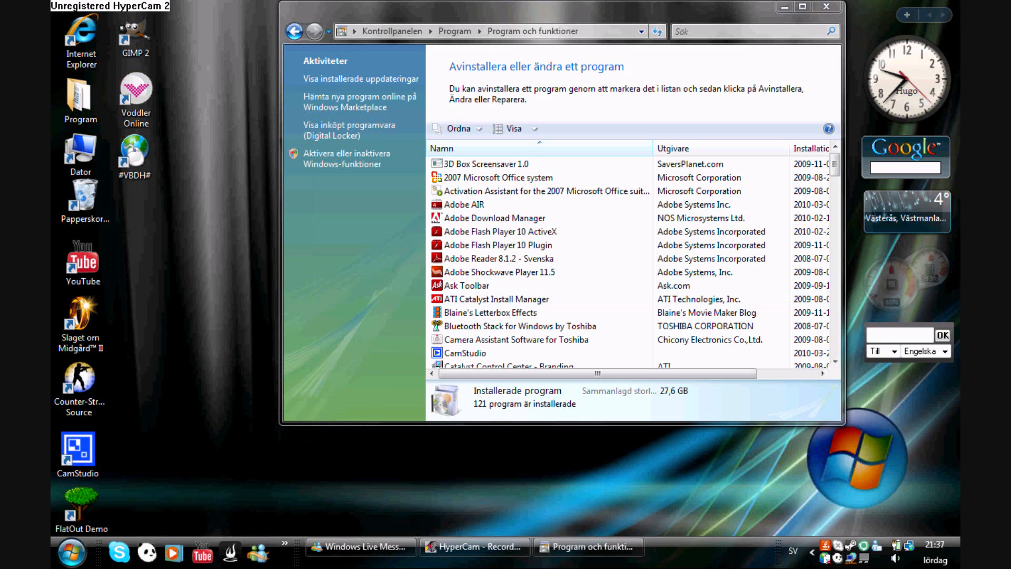
mouse_move(218, 486)
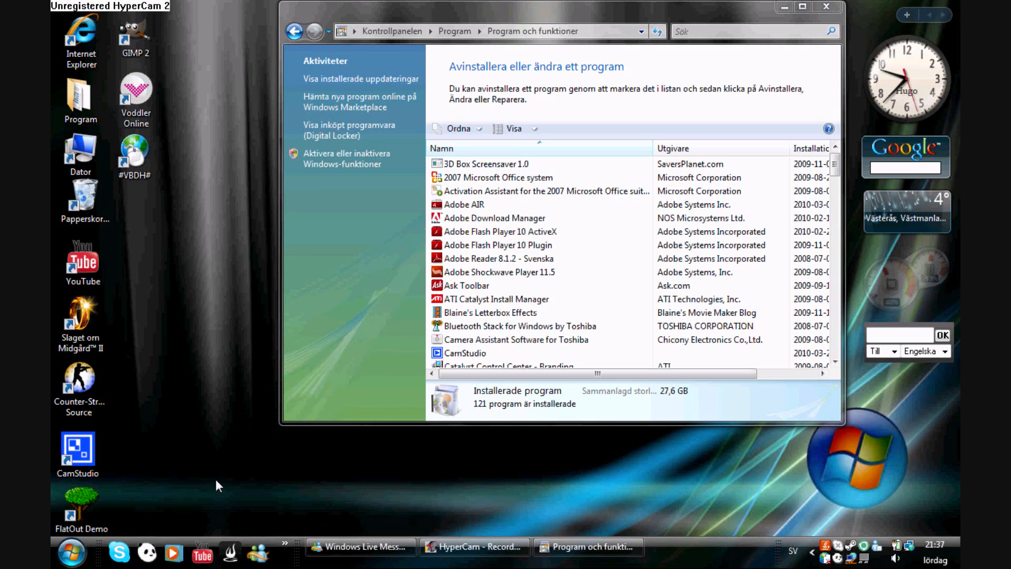
mouse_move(893, 268)
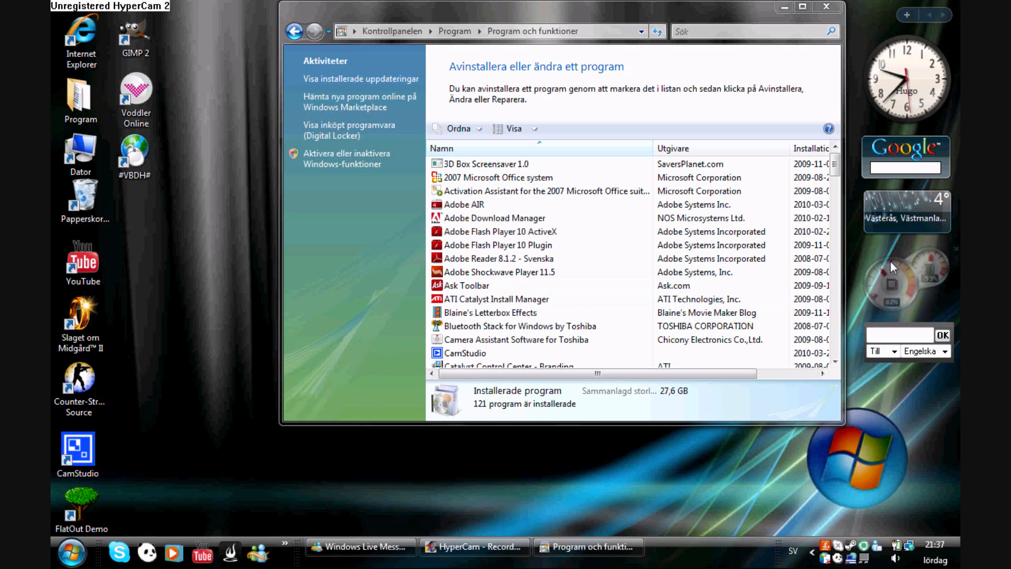
scroll(down, 3)
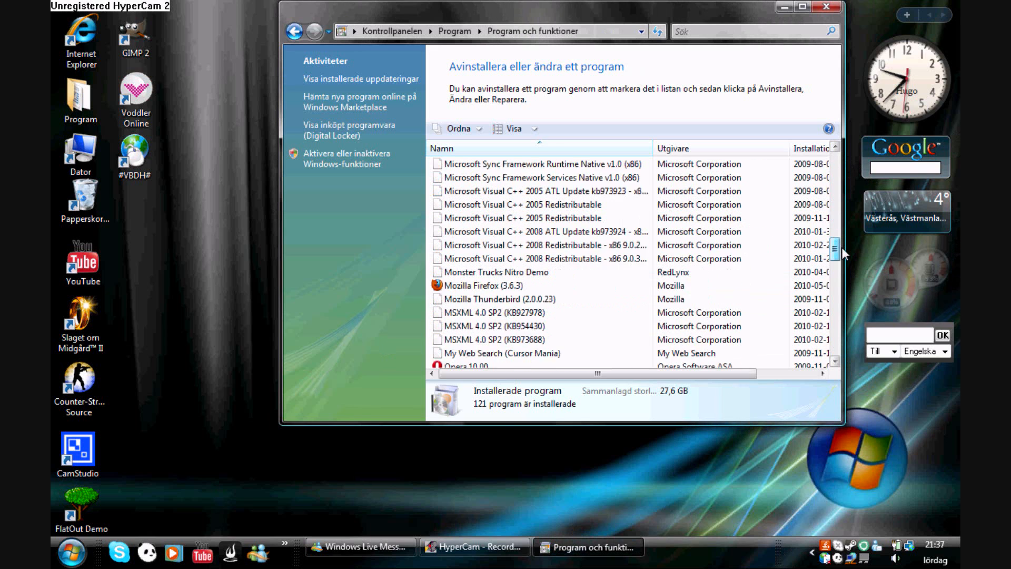
scroll(down, 3)
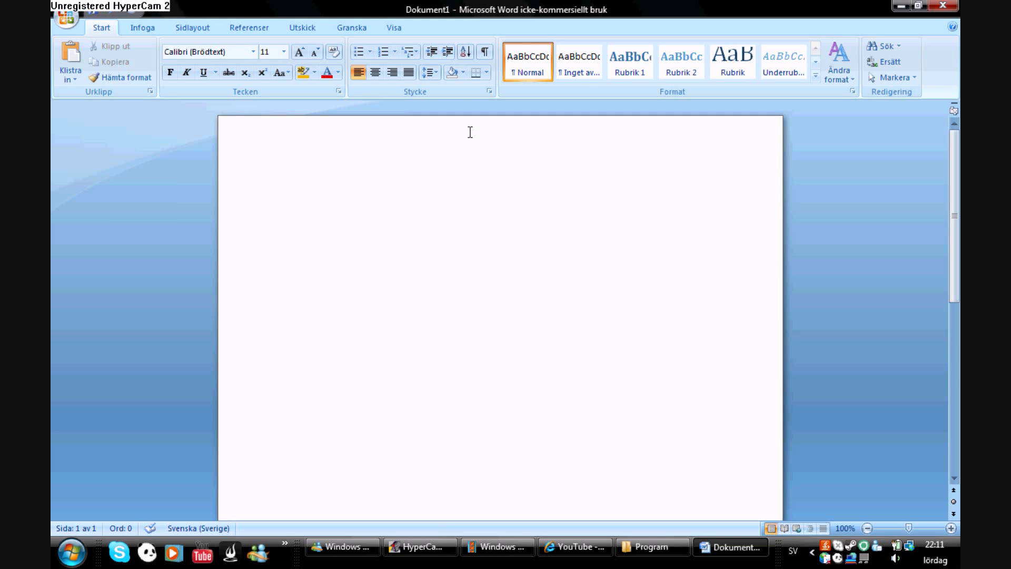
Step: Grow the font to 18 pt and type 'Hello'
click(299, 51)
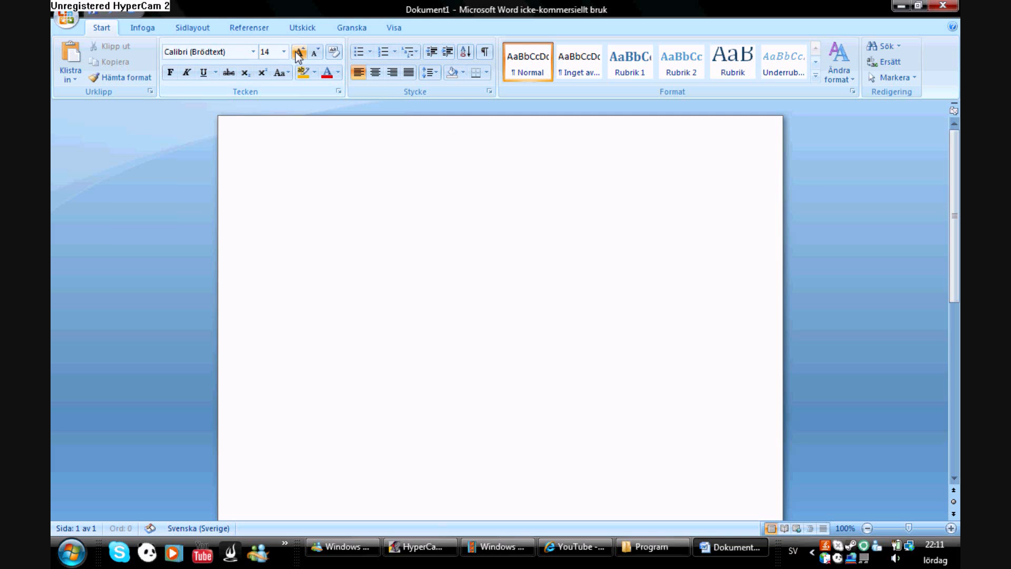
click(299, 52)
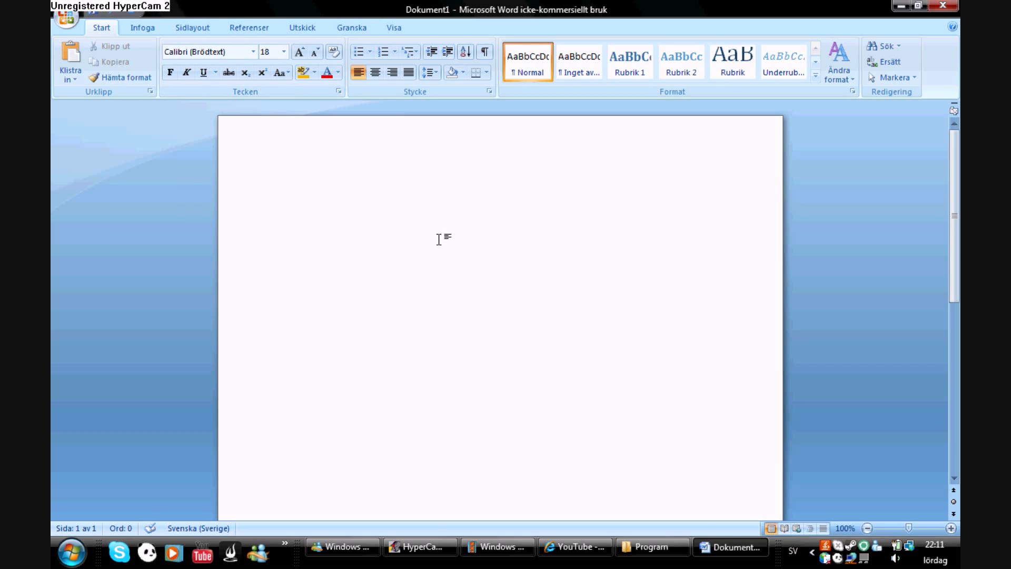
text(Hello)
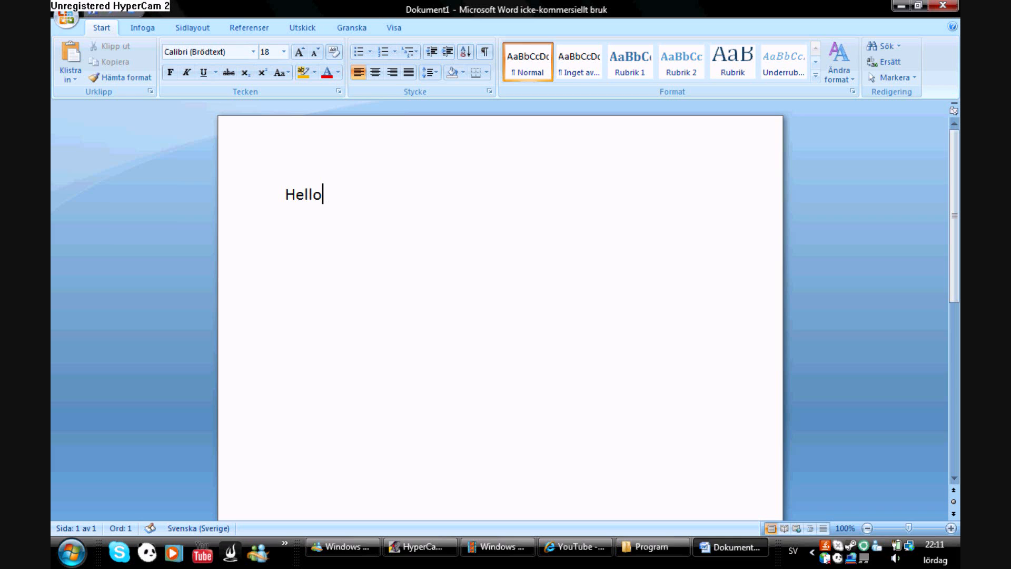
Step: Copy 'Hello' with Kopiera and paste a second copy a few lines below
double_click(303, 195)
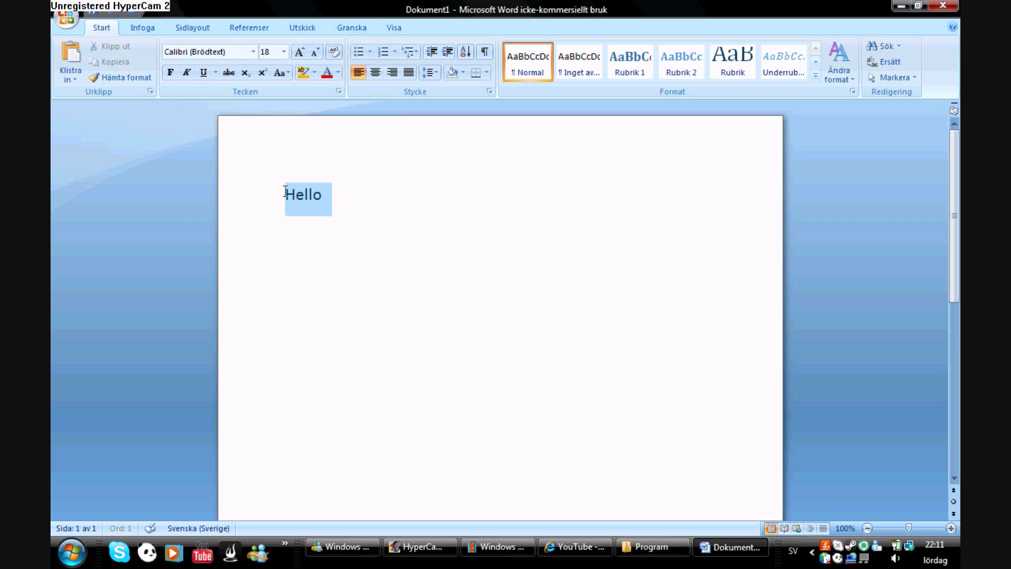
right_click(303, 195)
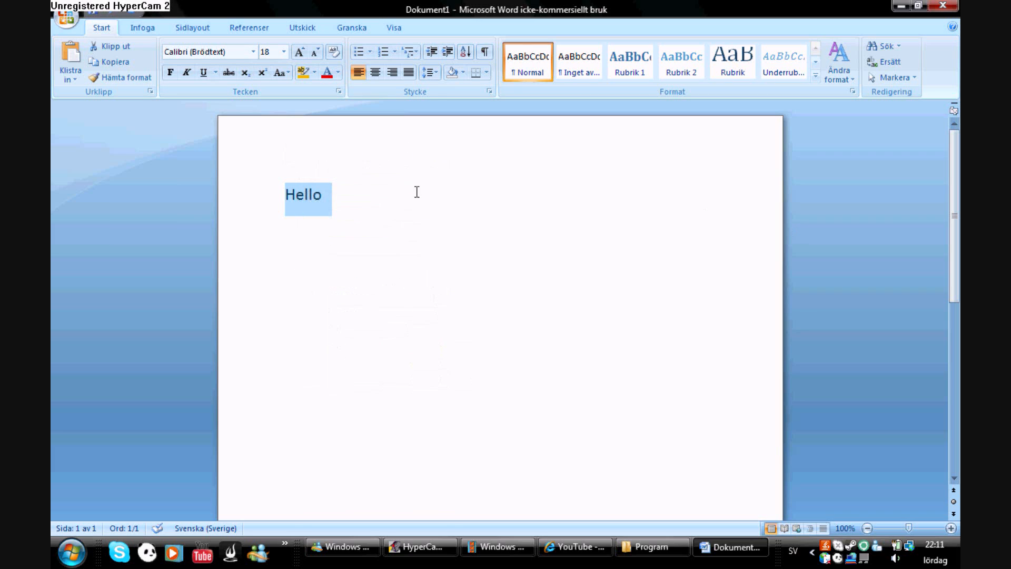
mouse_move(220, 190)
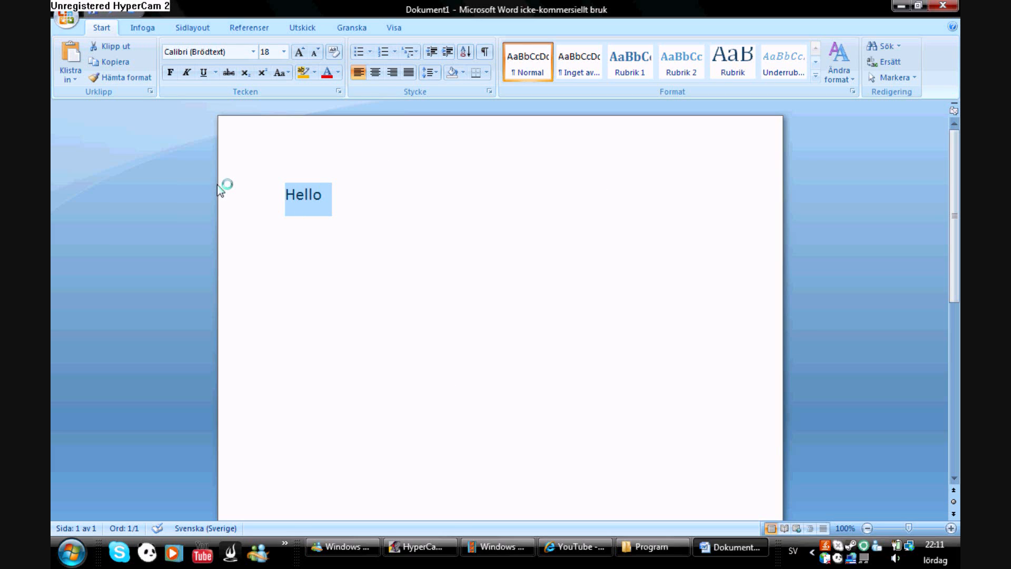
click(323, 195)
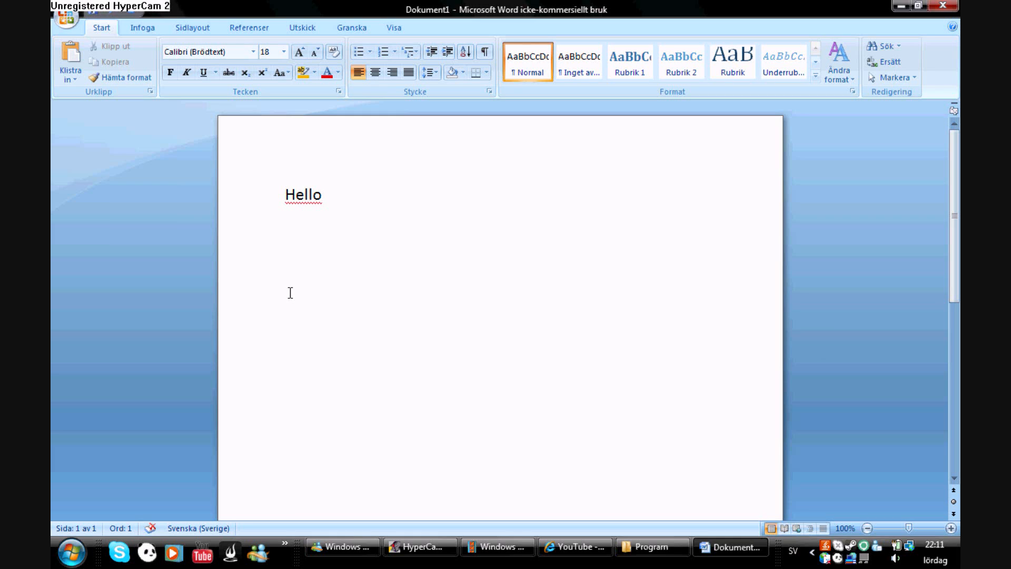
text(Hello)
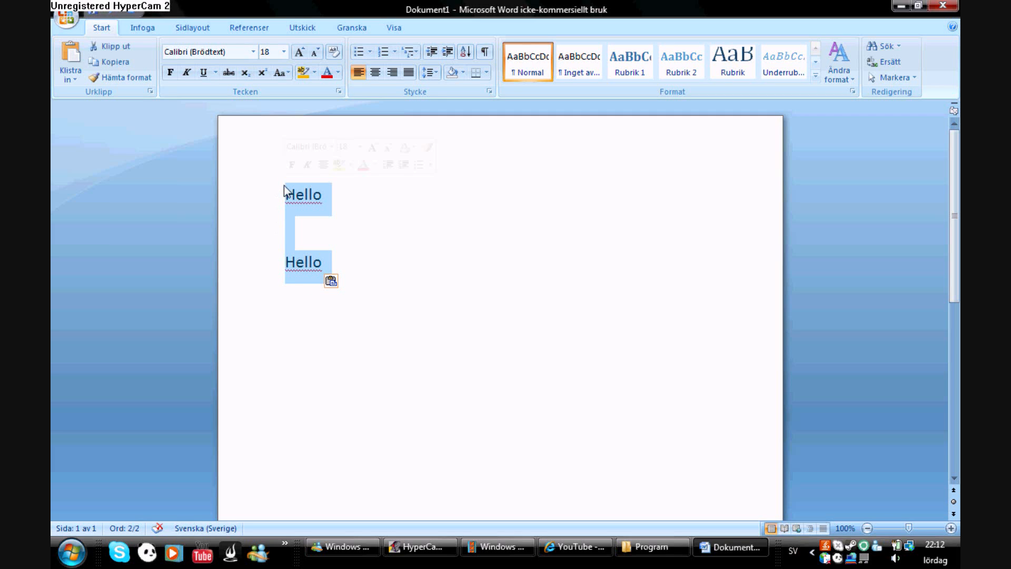
click(308, 262)
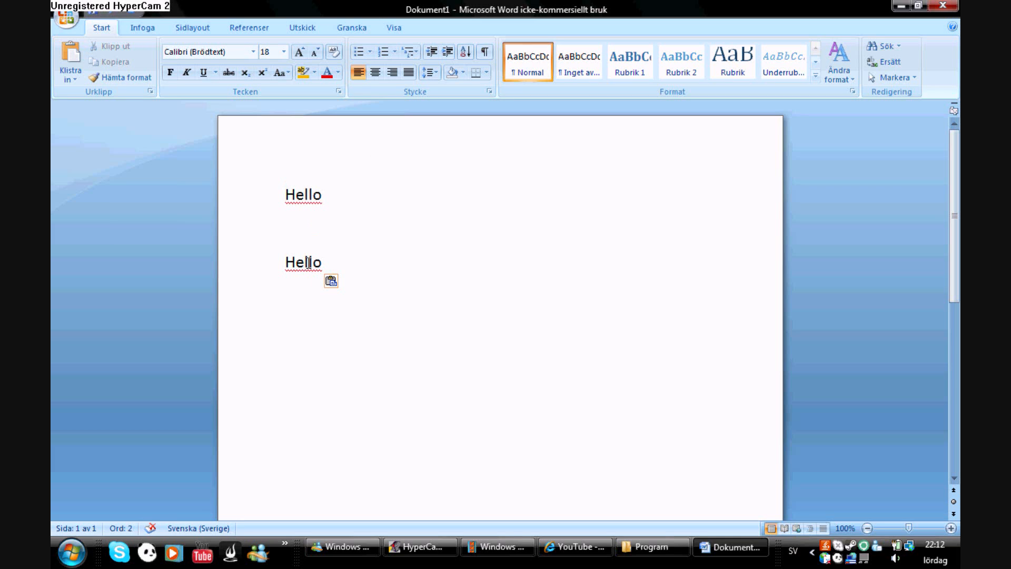
click(325, 263)
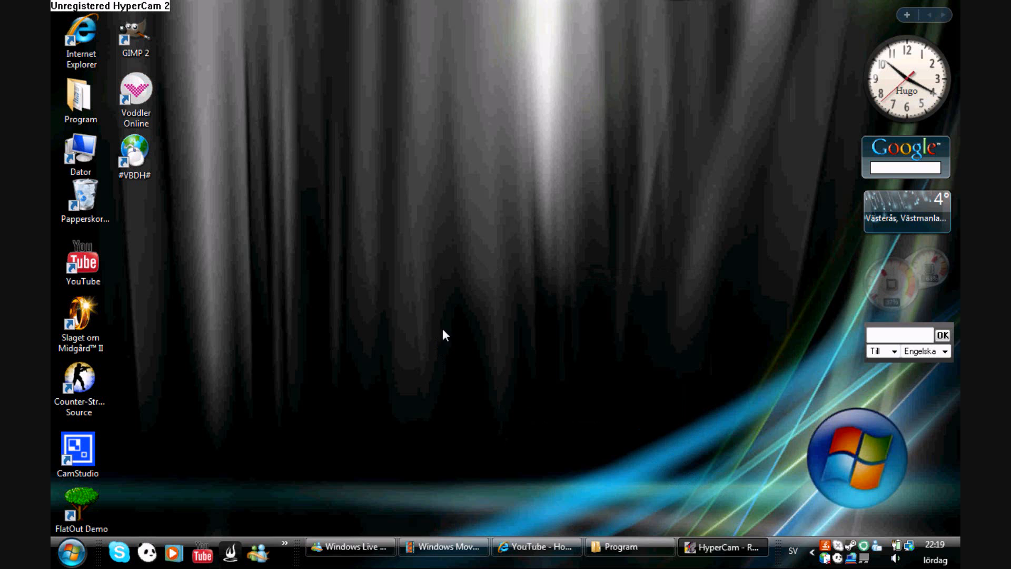
mouse_move(529, 196)
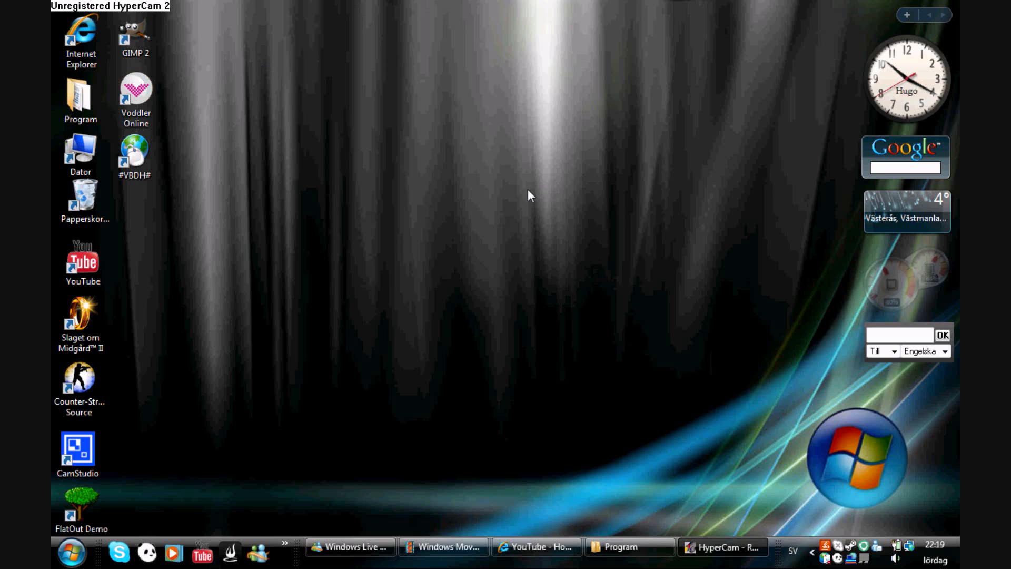
mouse_move(452, 251)
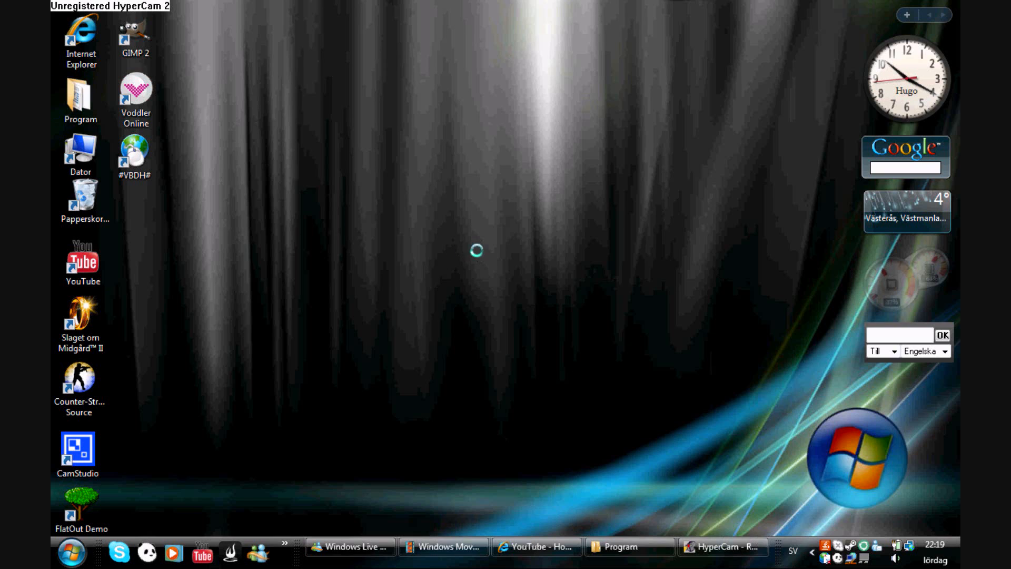
Step: Open Anpassa (Personalize) from the desktop's right-click menu
right_click(476, 252)
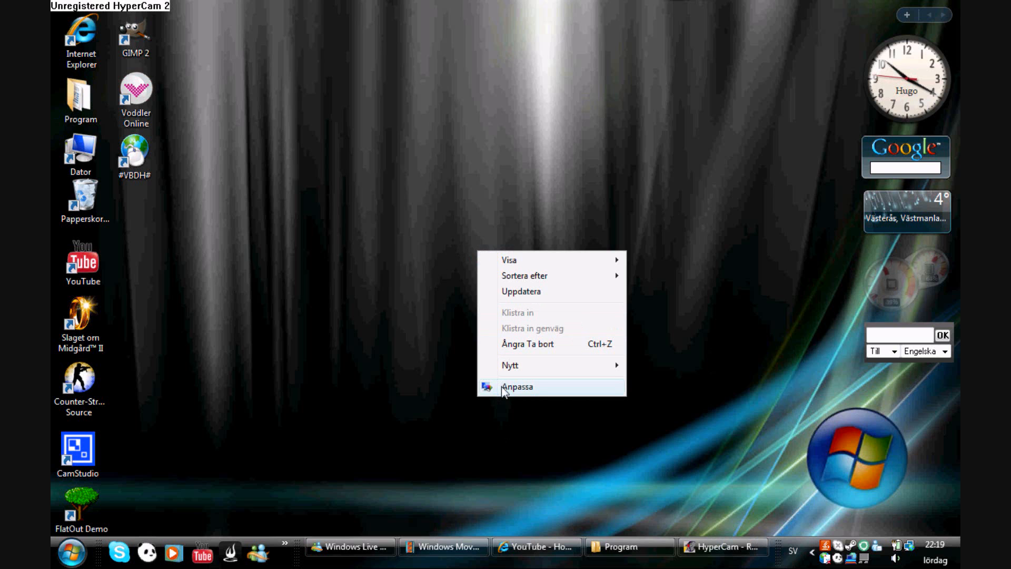
click(516, 386)
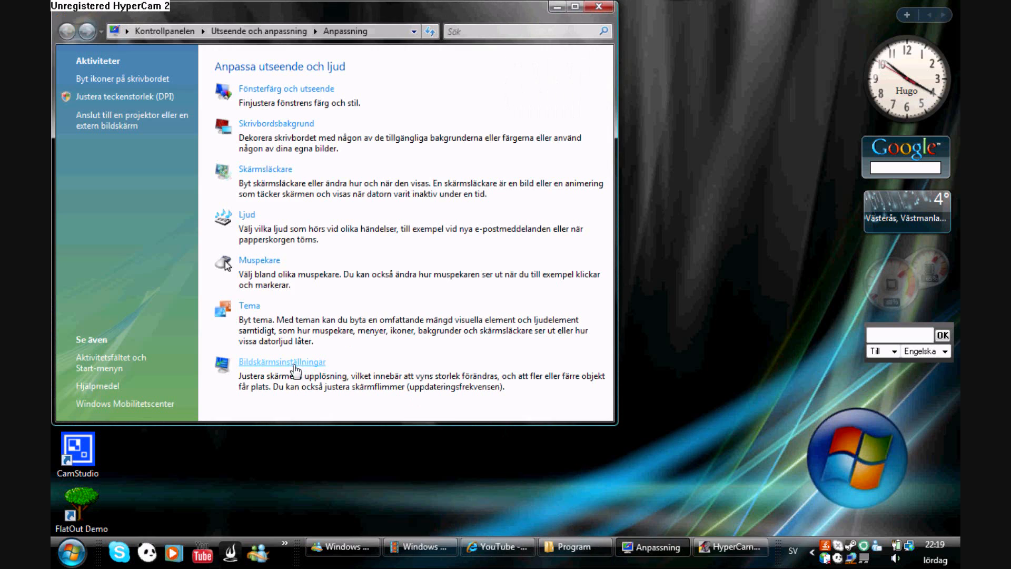
Step: View the 1280 × 800 resolution in Bildskärmsinställningar, then close it unchanged
click(281, 362)
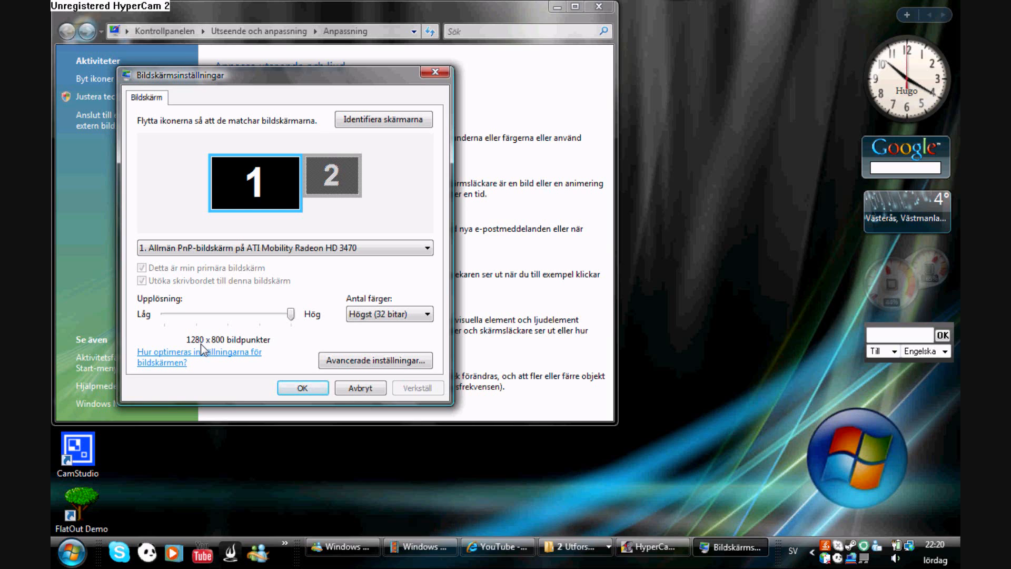
mouse_move(204, 340)
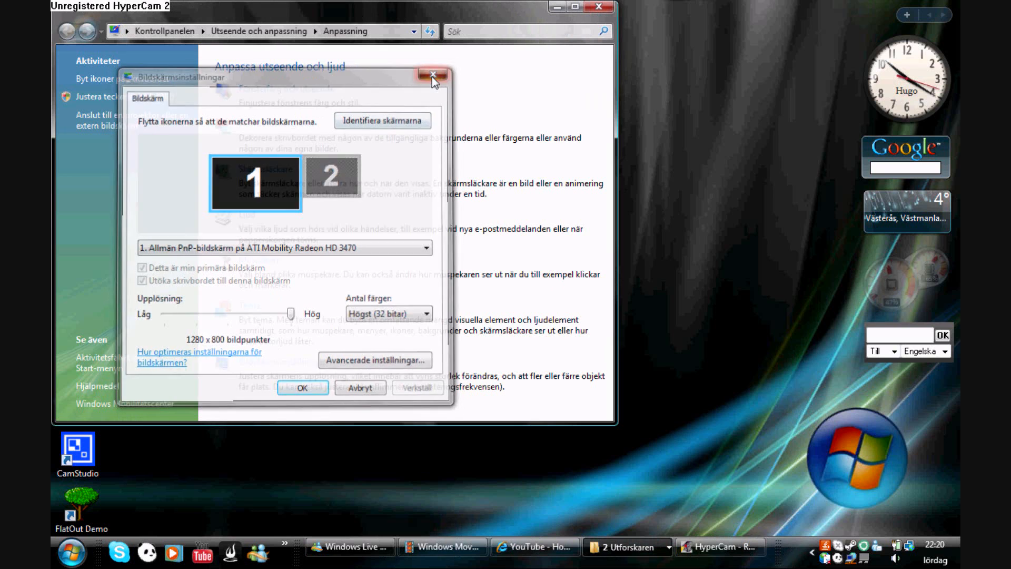
click(433, 75)
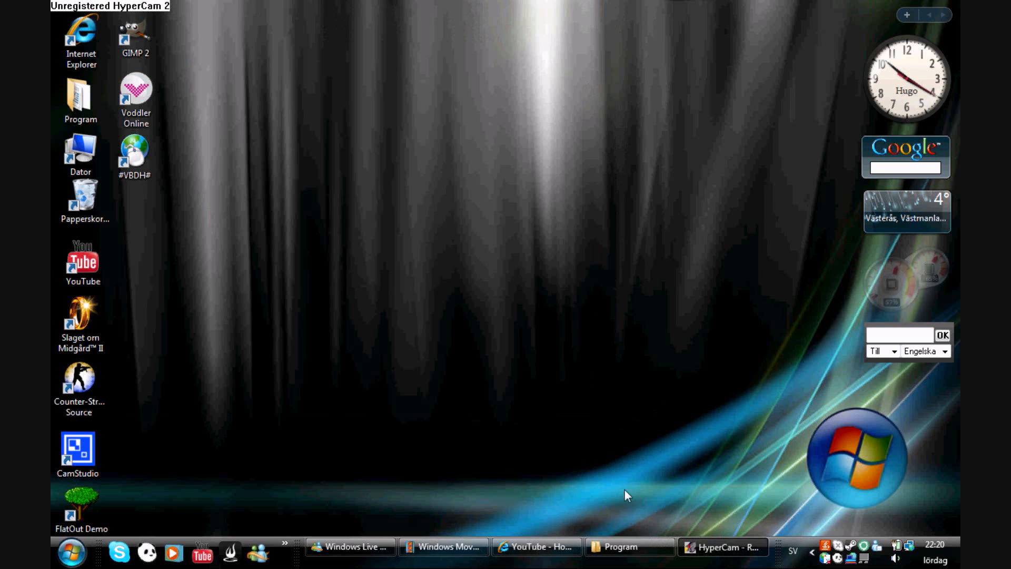
mouse_move(557, 462)
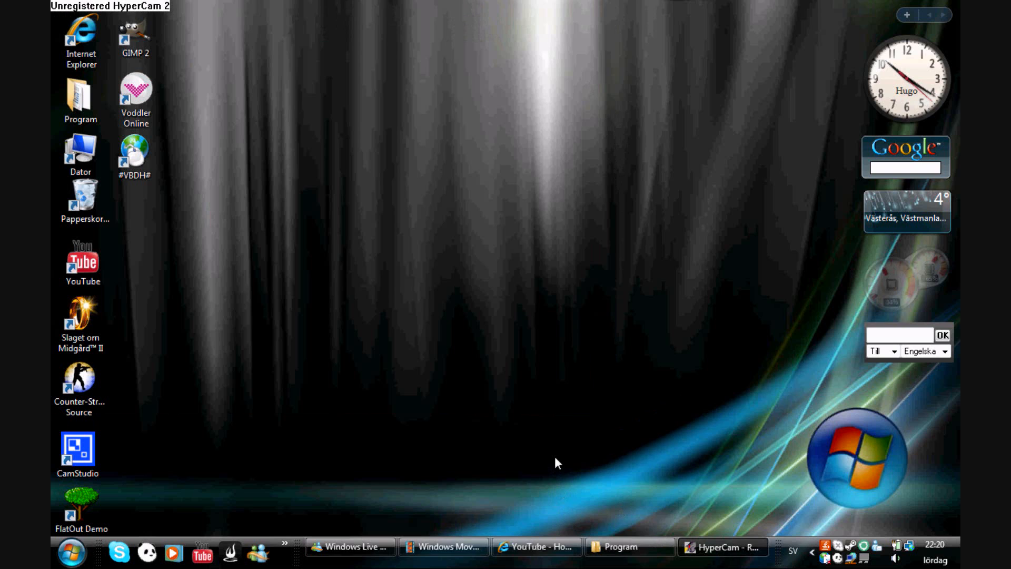